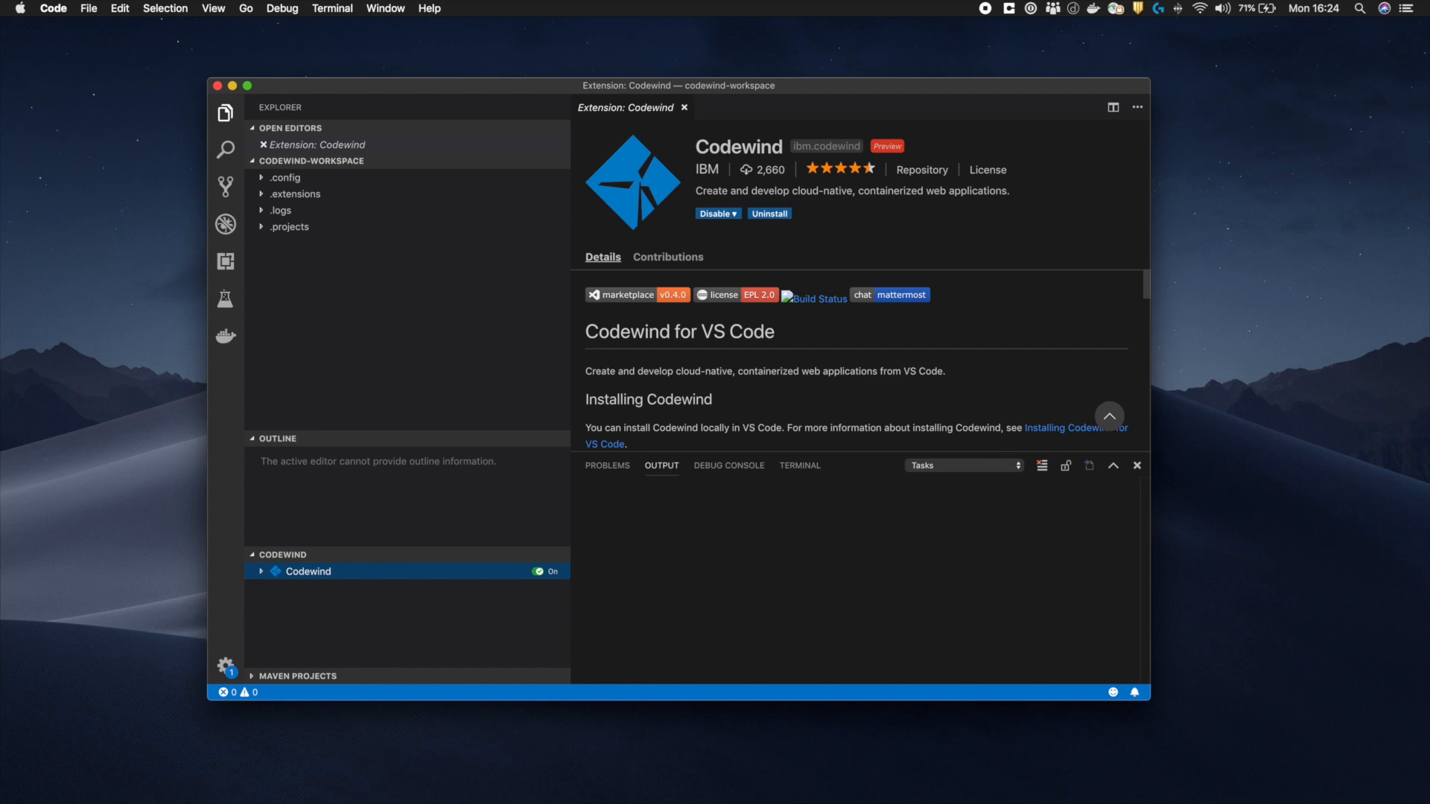
{"action": "mouse_move", "coordinate": [234, 601]}
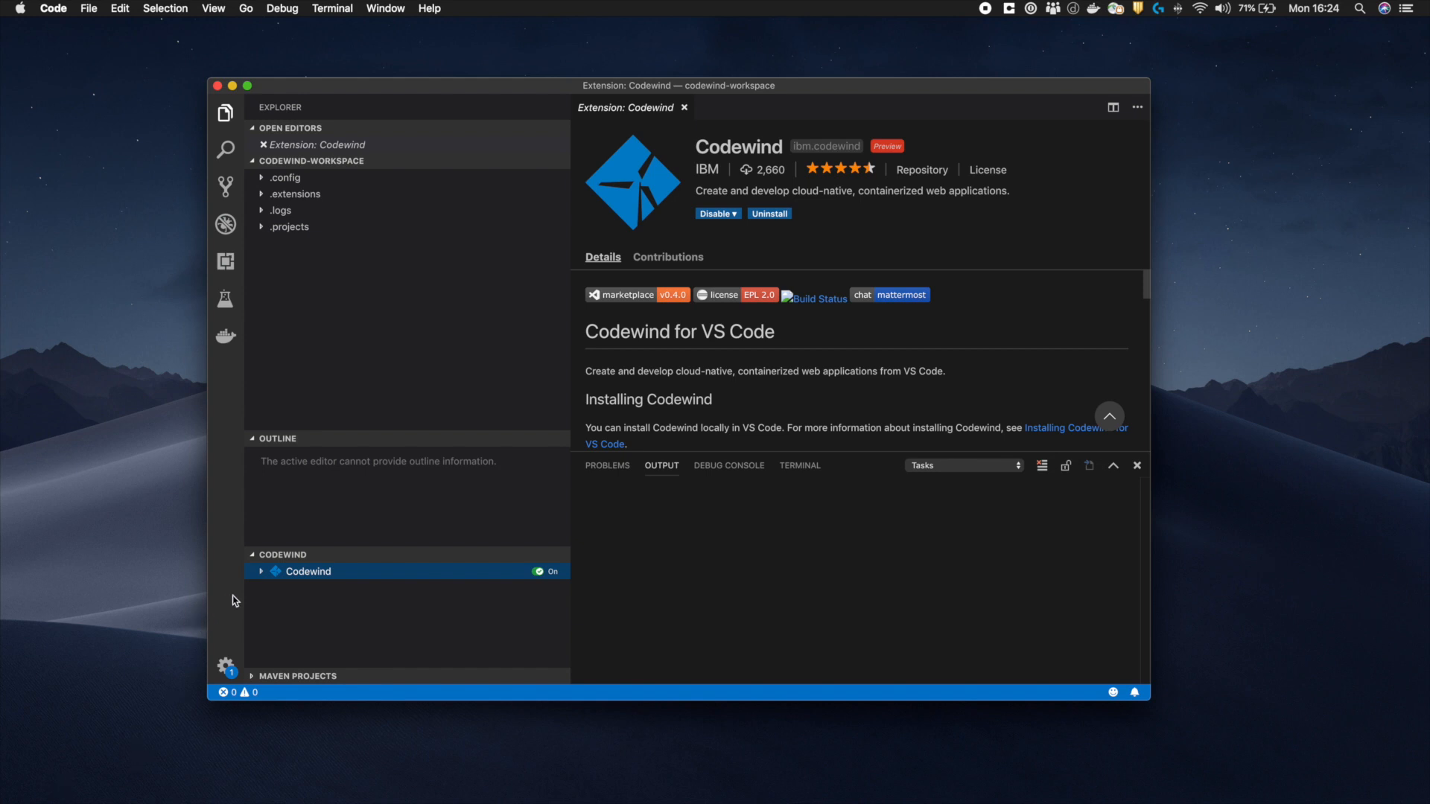
Bring the Terminal bash window forward and begin typing a docker command
{"action": "left_click", "coordinate": [261, 571]}
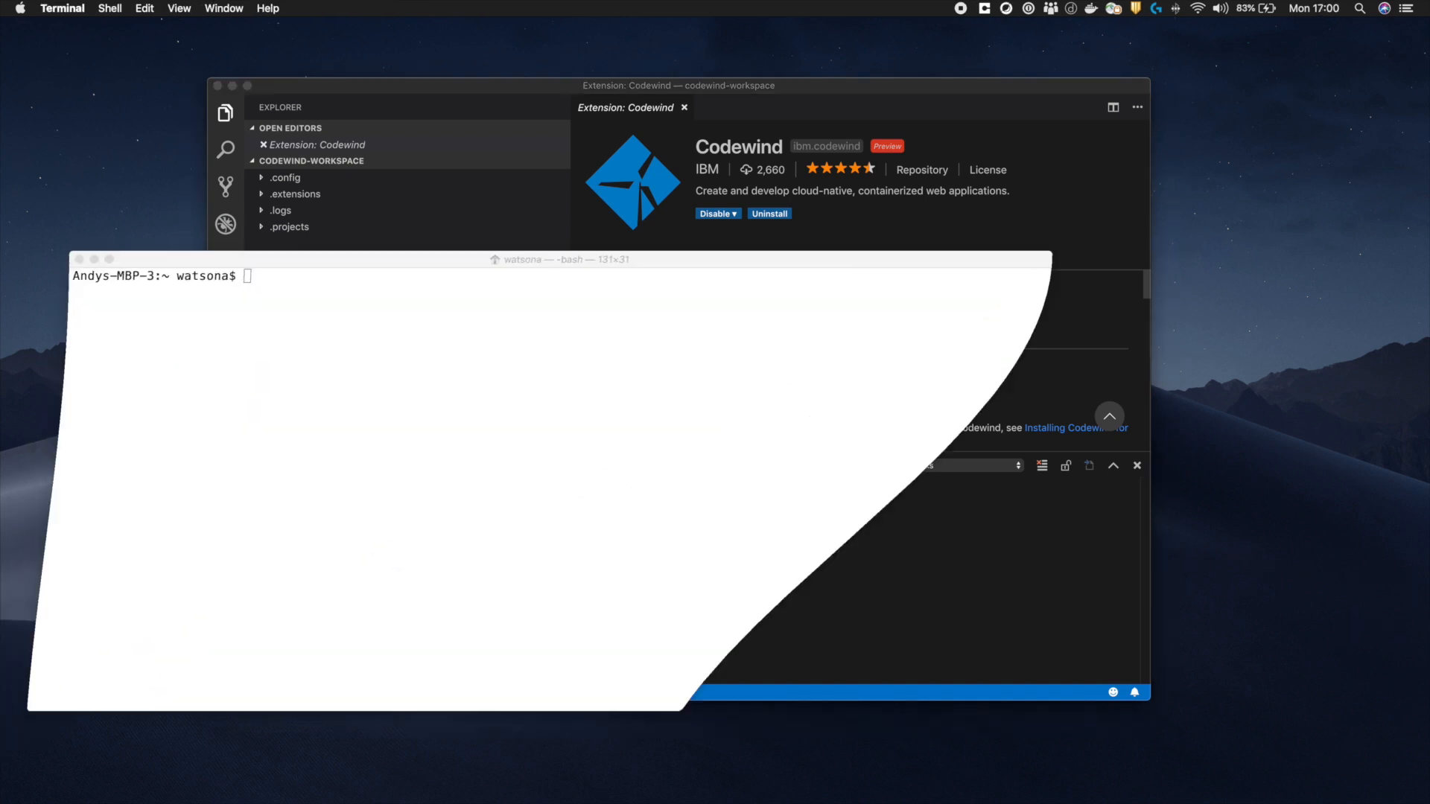
{"action": "type", "text": "doc"}
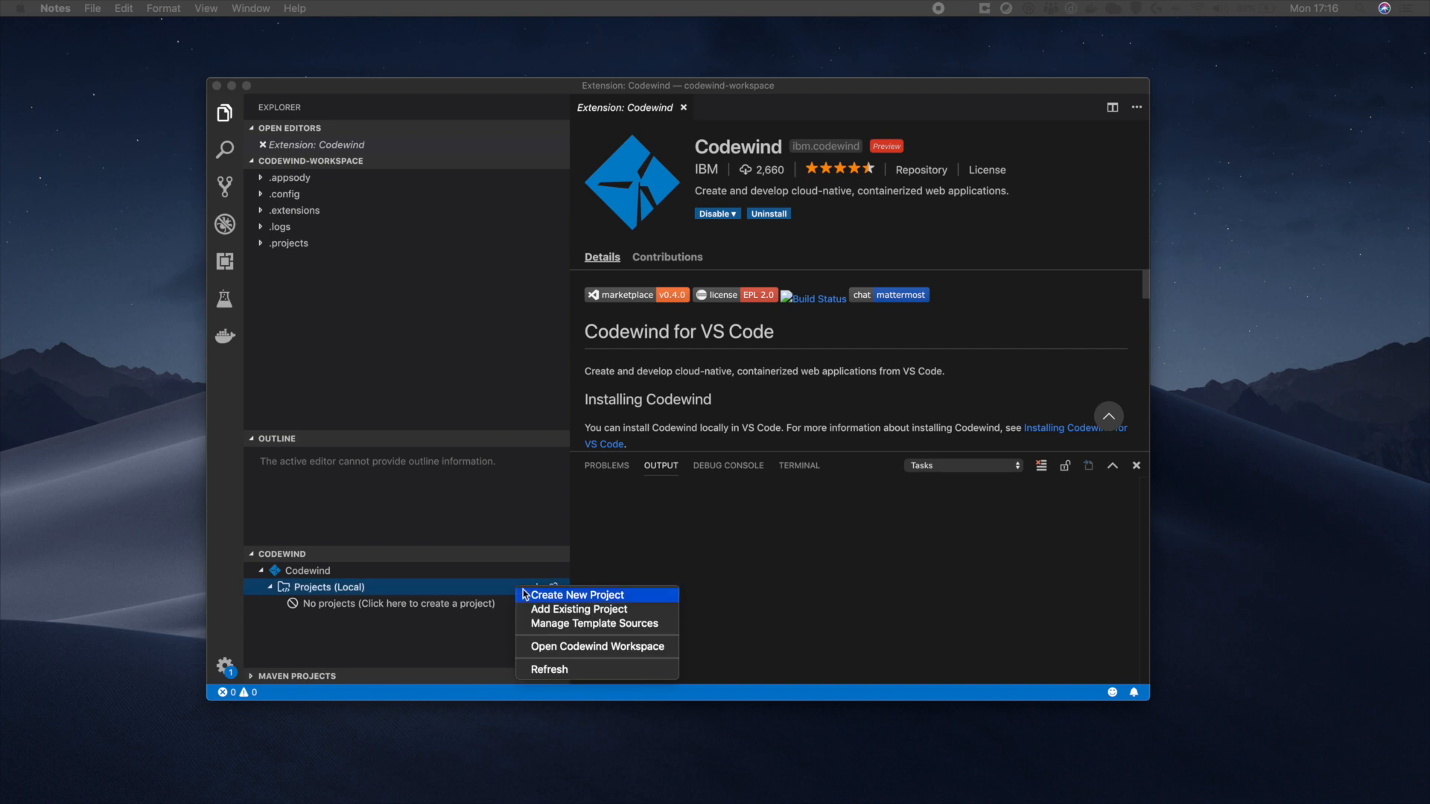
{"action": "mouse_move", "coordinate": [525, 580]}
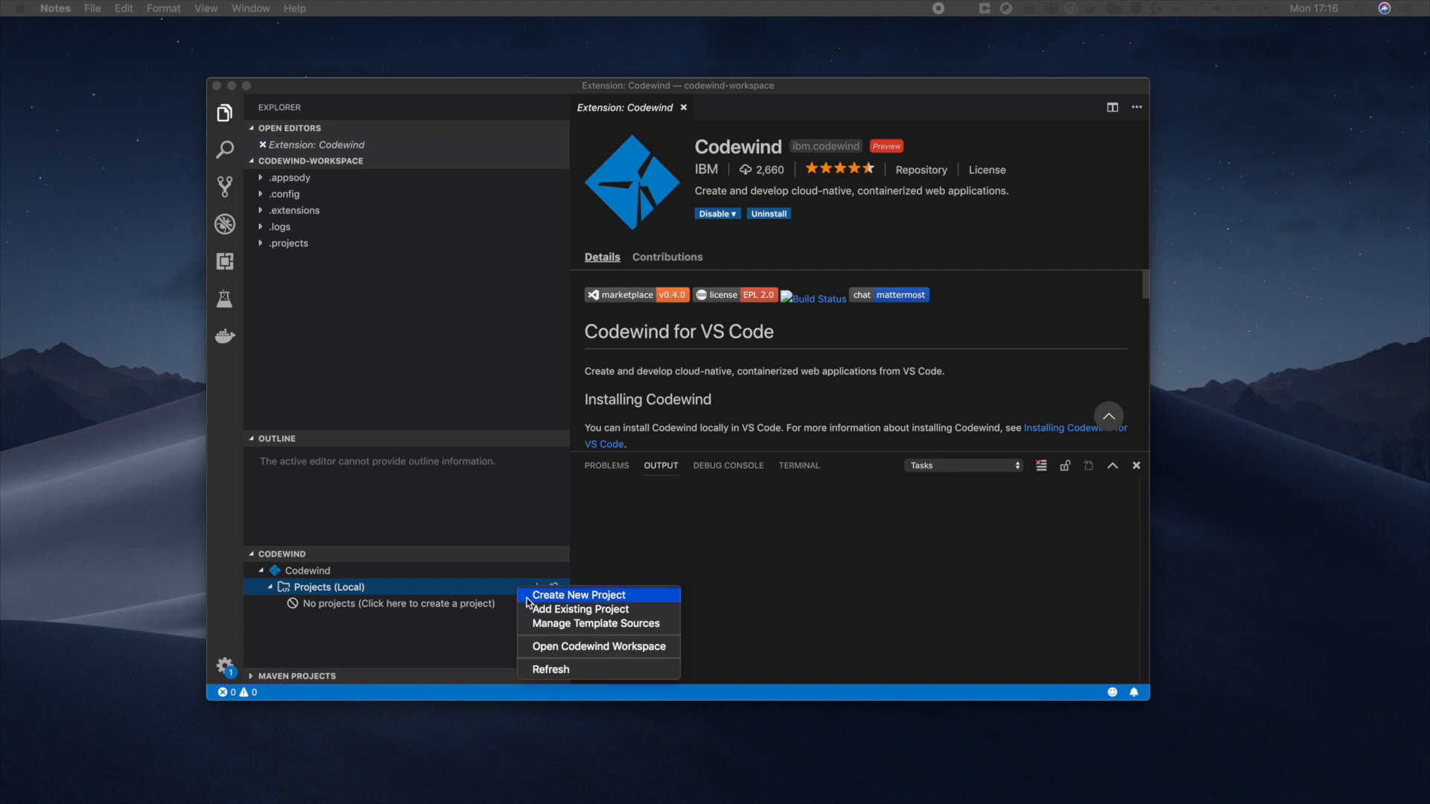
{"action": "mouse_move", "coordinate": [509, 592]}
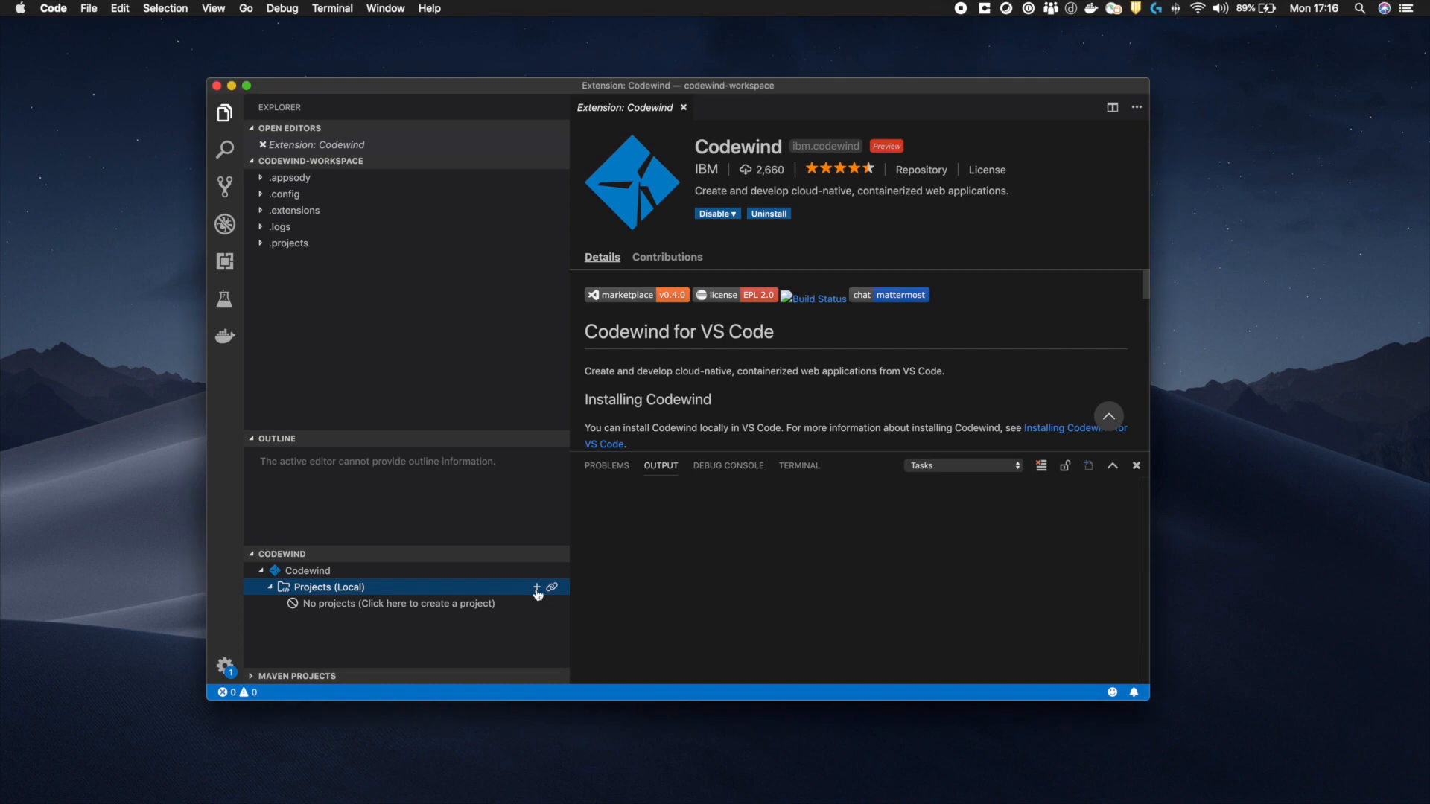
Add a Node.js Express Codewind project named 'myexpressapp'
{"action": "left_click", "coordinate": [537, 588]}
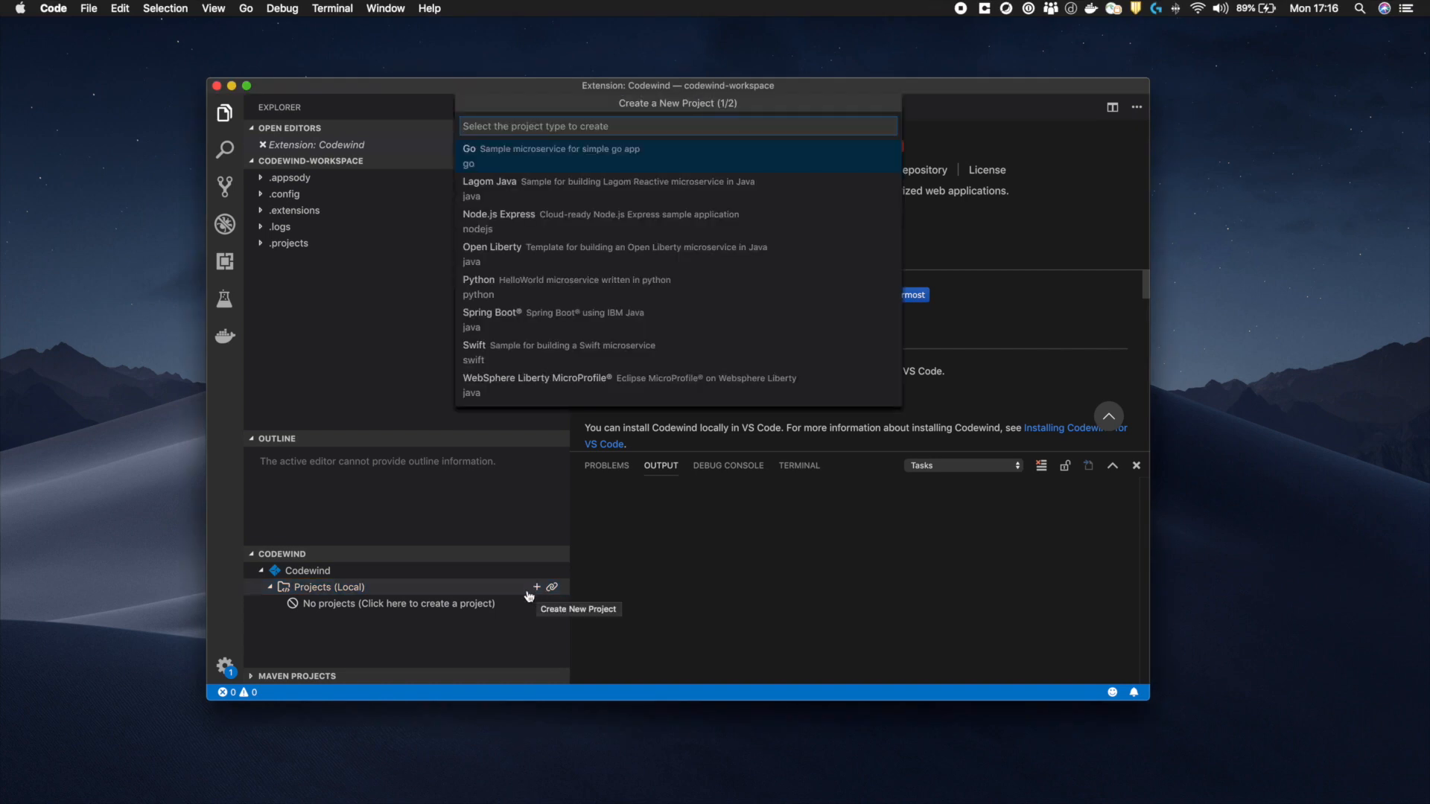
{"action": "mouse_move", "coordinate": [670, 388]}
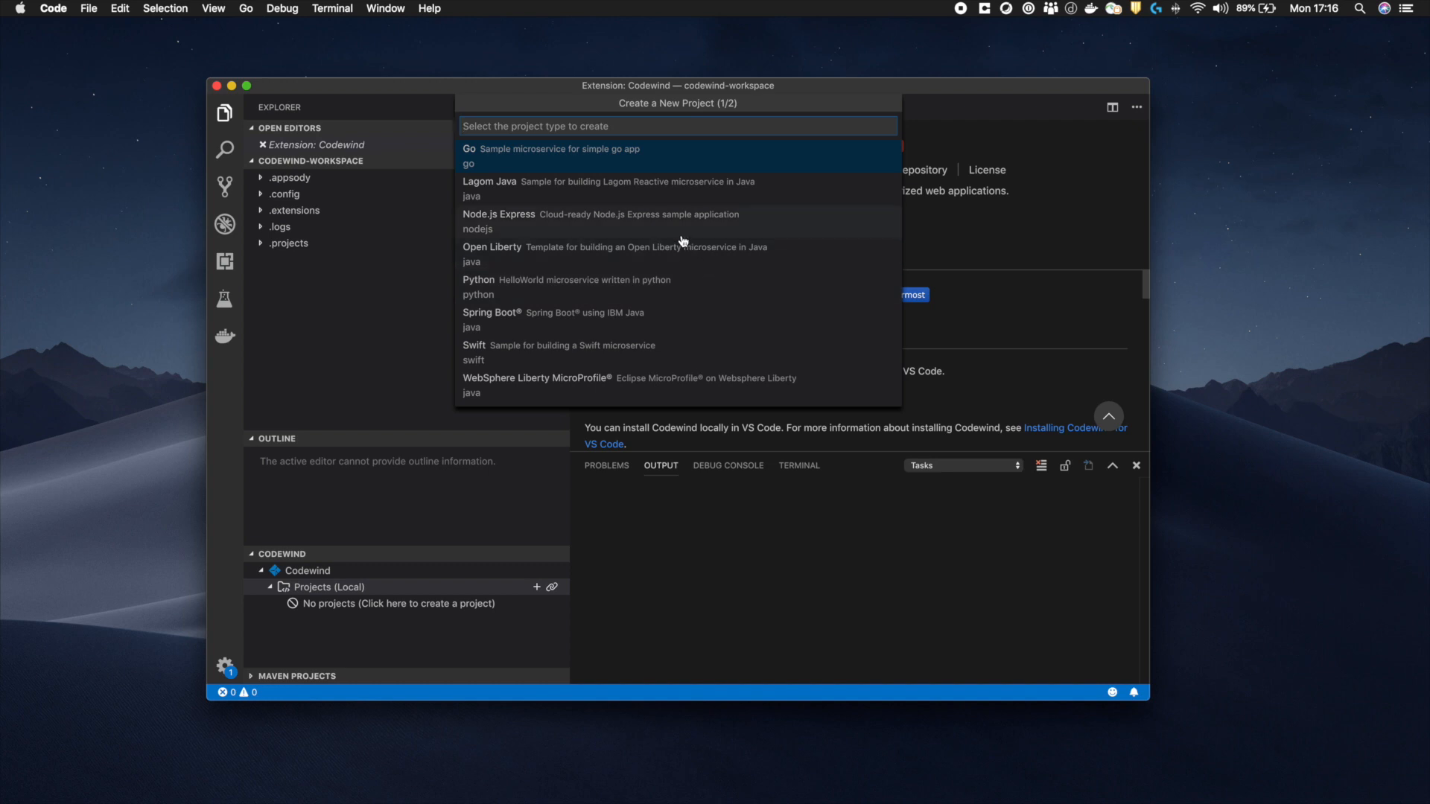
{"action": "mouse_move", "coordinate": [680, 227]}
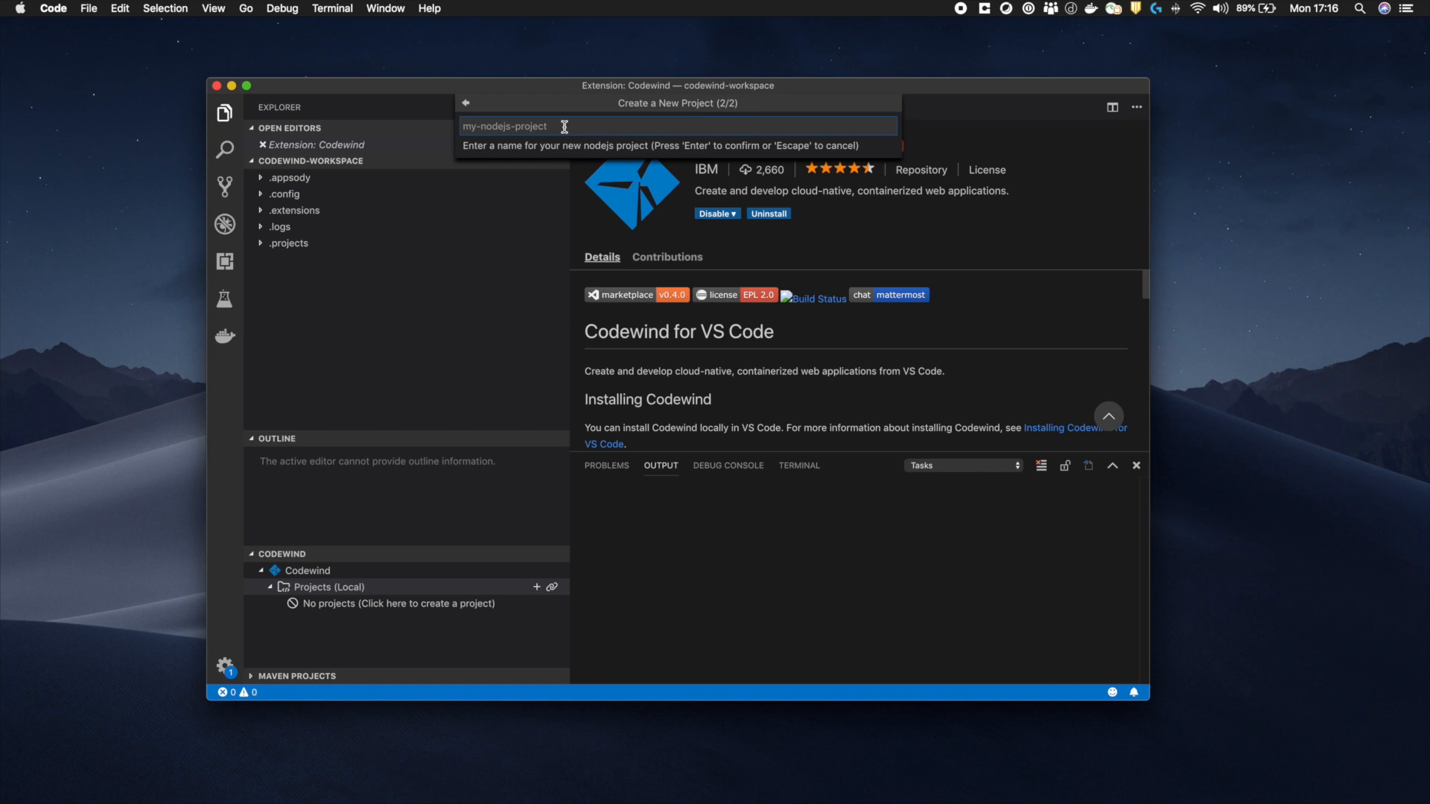
{"action": "type", "text": "myexpre"}
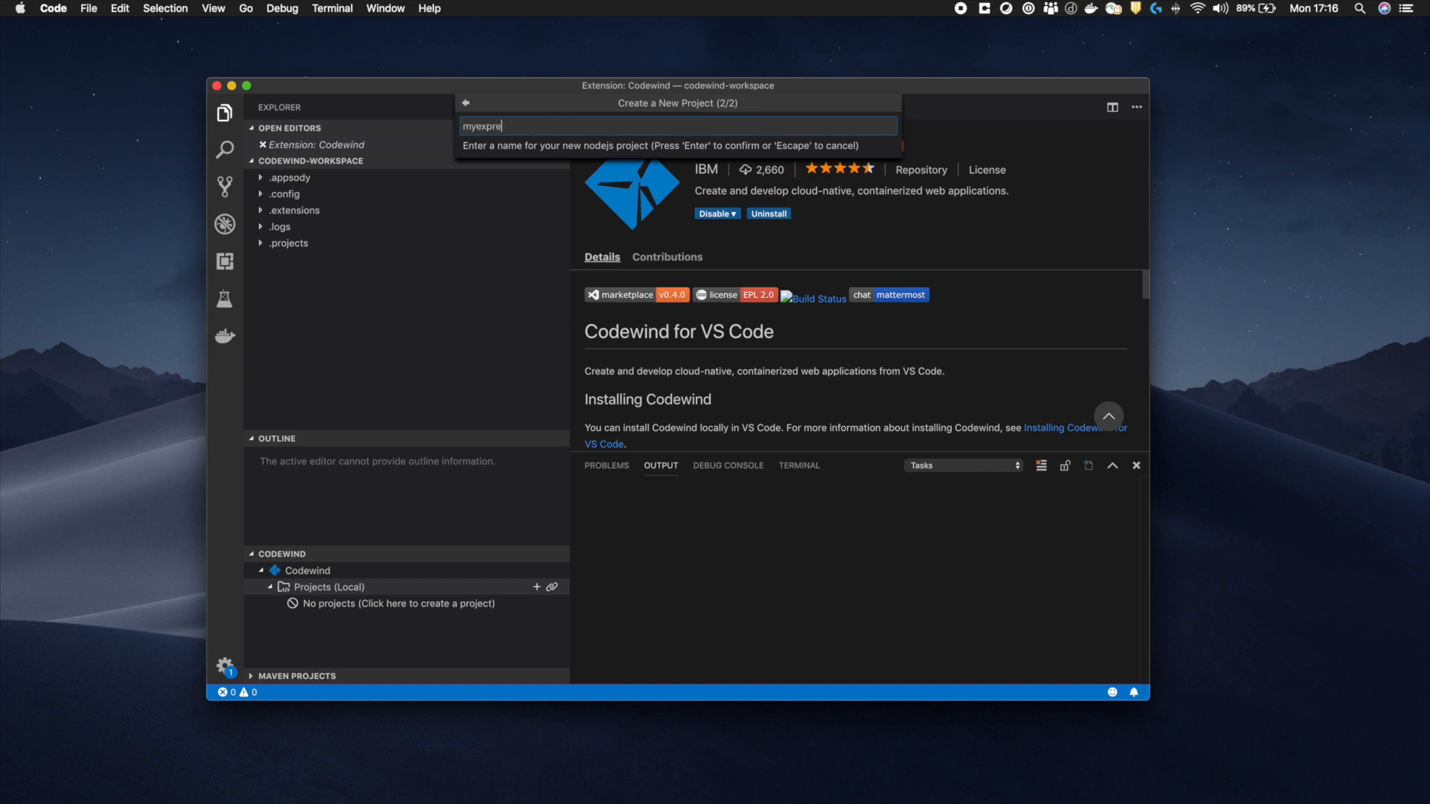
{"action": "key", "text": "Escape"}
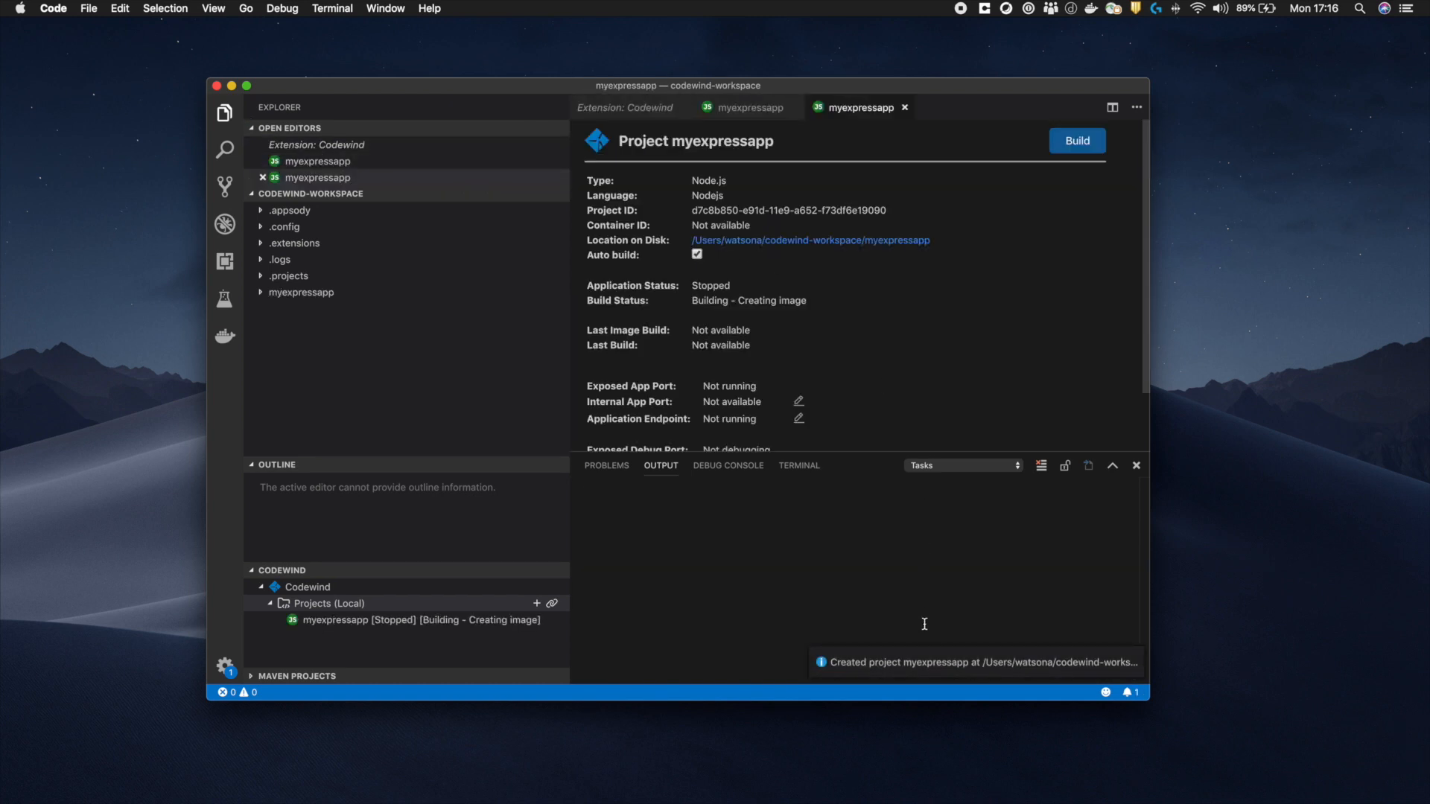
{"action": "mouse_move", "coordinate": [957, 650]}
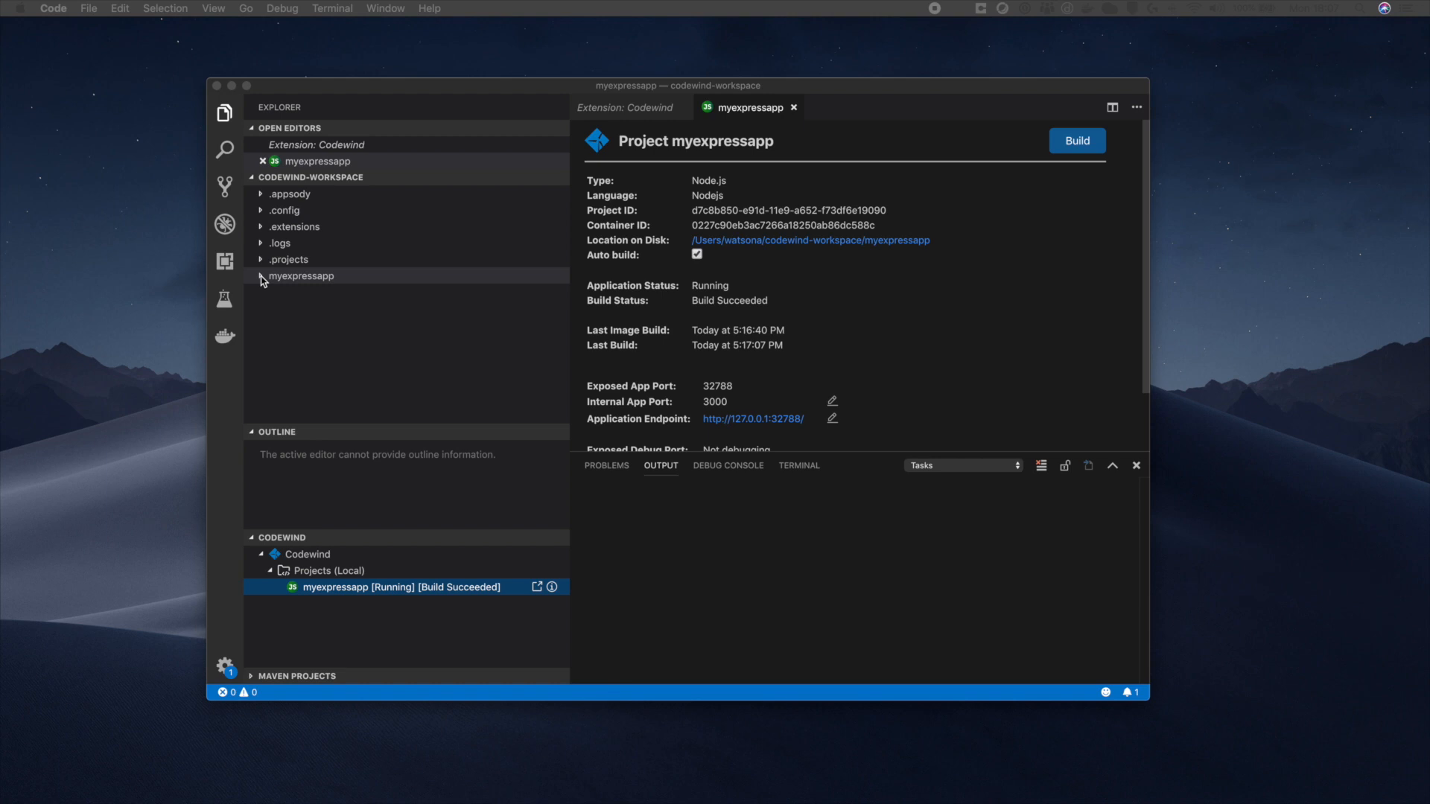
Expand the myexpressapp folder and scroll down to its server routers files
{"action": "left_click", "coordinate": [300, 276]}
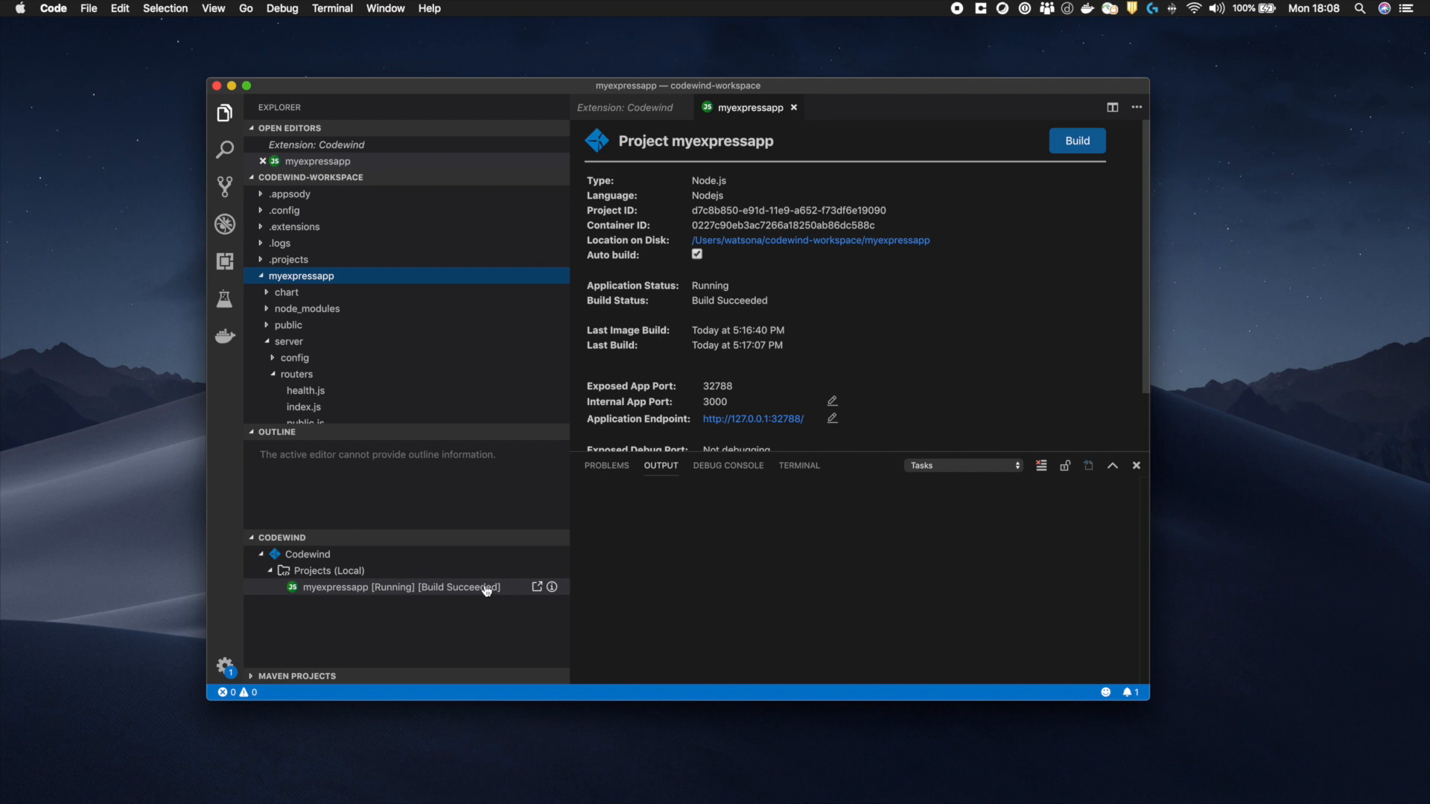
{"action": "mouse_move", "coordinate": [806, 260]}
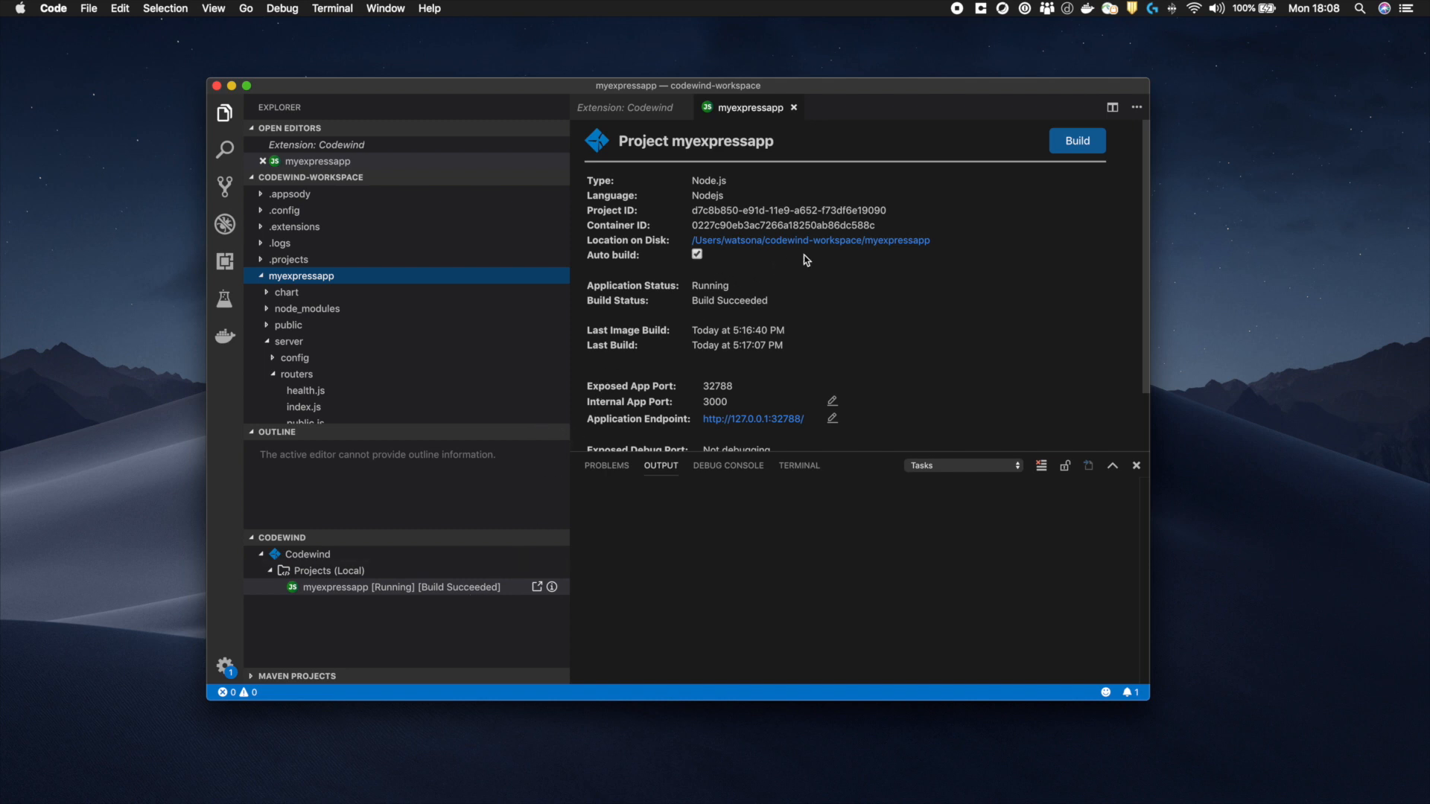
{"action": "scroll", "scroll_direction": "down", "scroll_amount": 3}
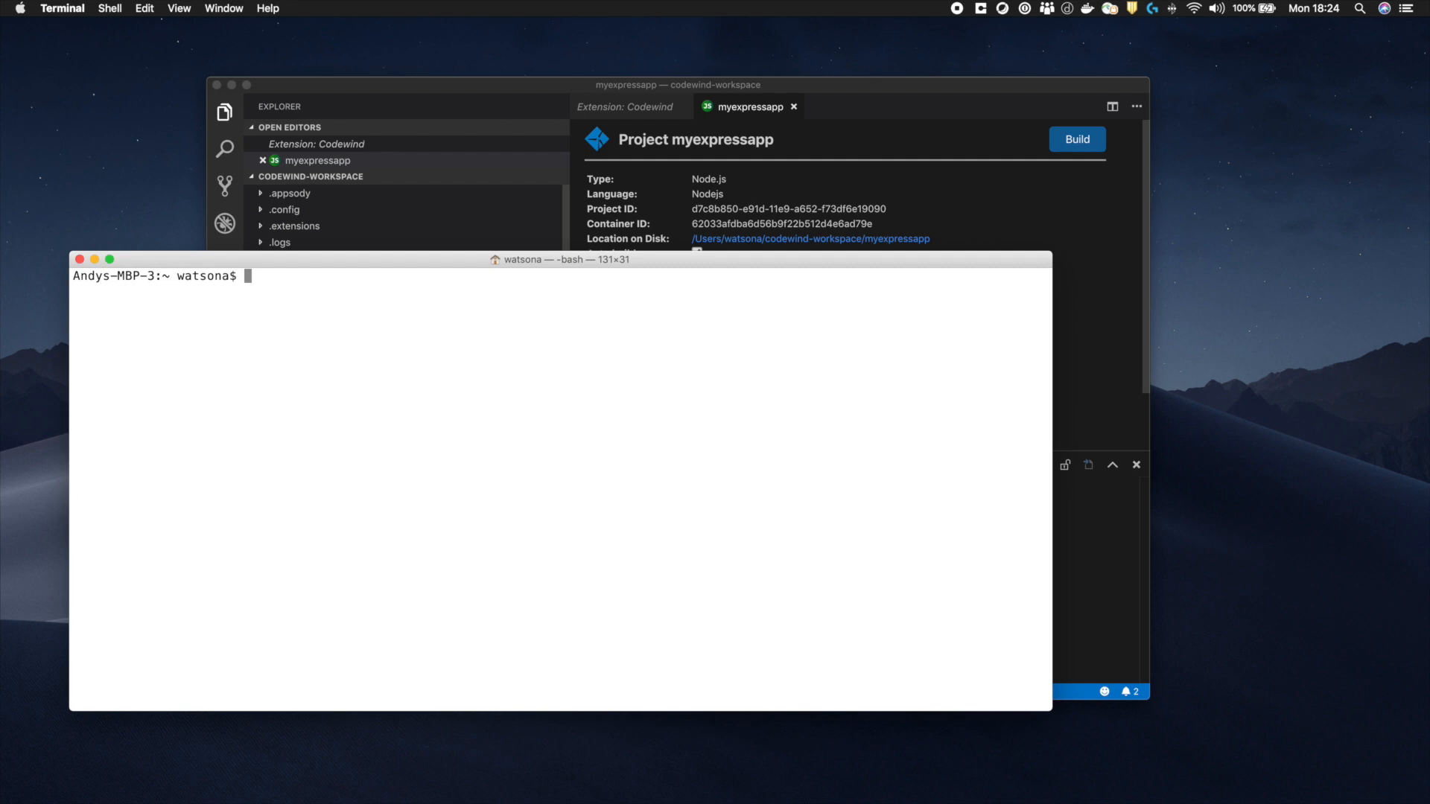
{"action": "mouse_move", "coordinate": [289, 512]}
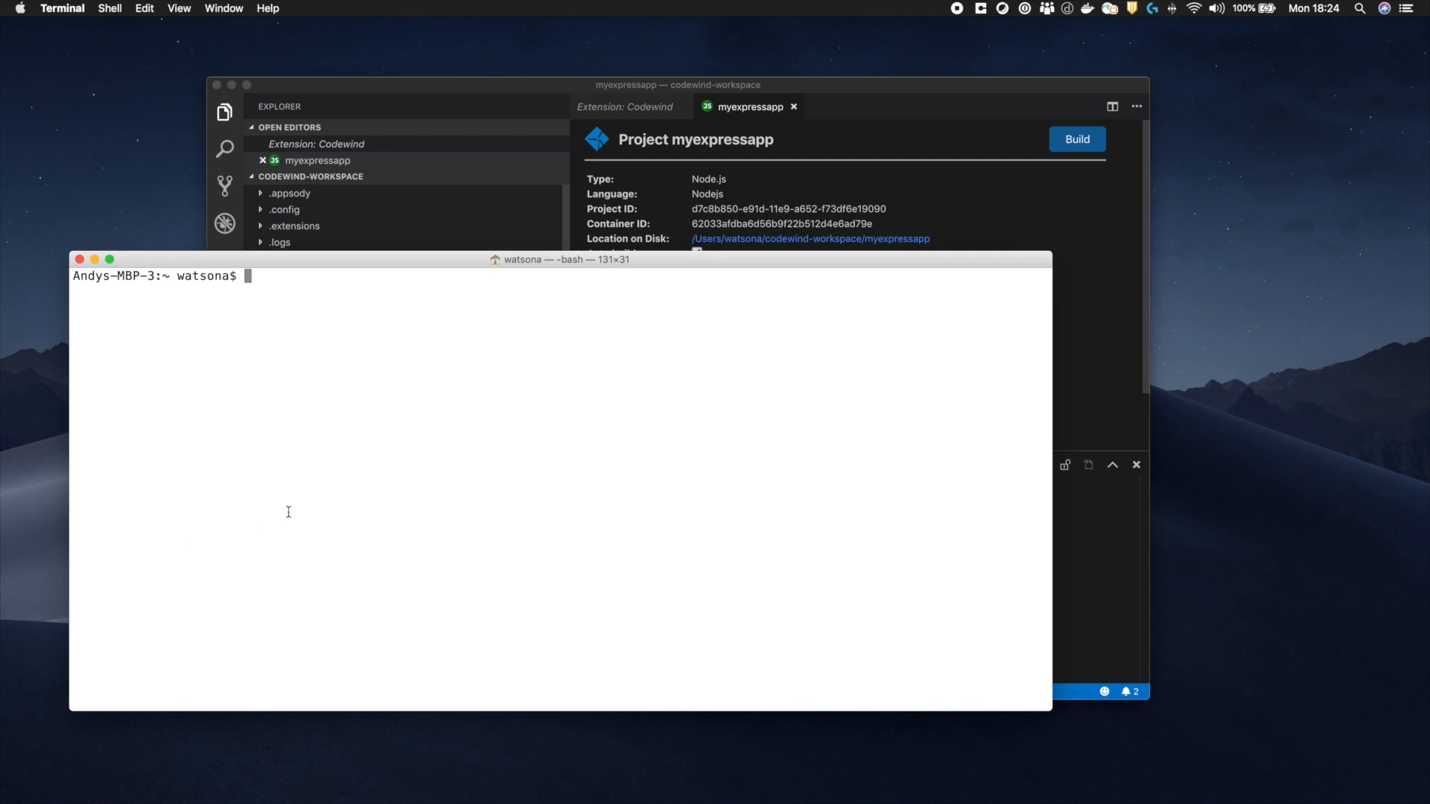
Run 'docker ps' in the Terminal
{"action": "type", "text": "docker ps"}
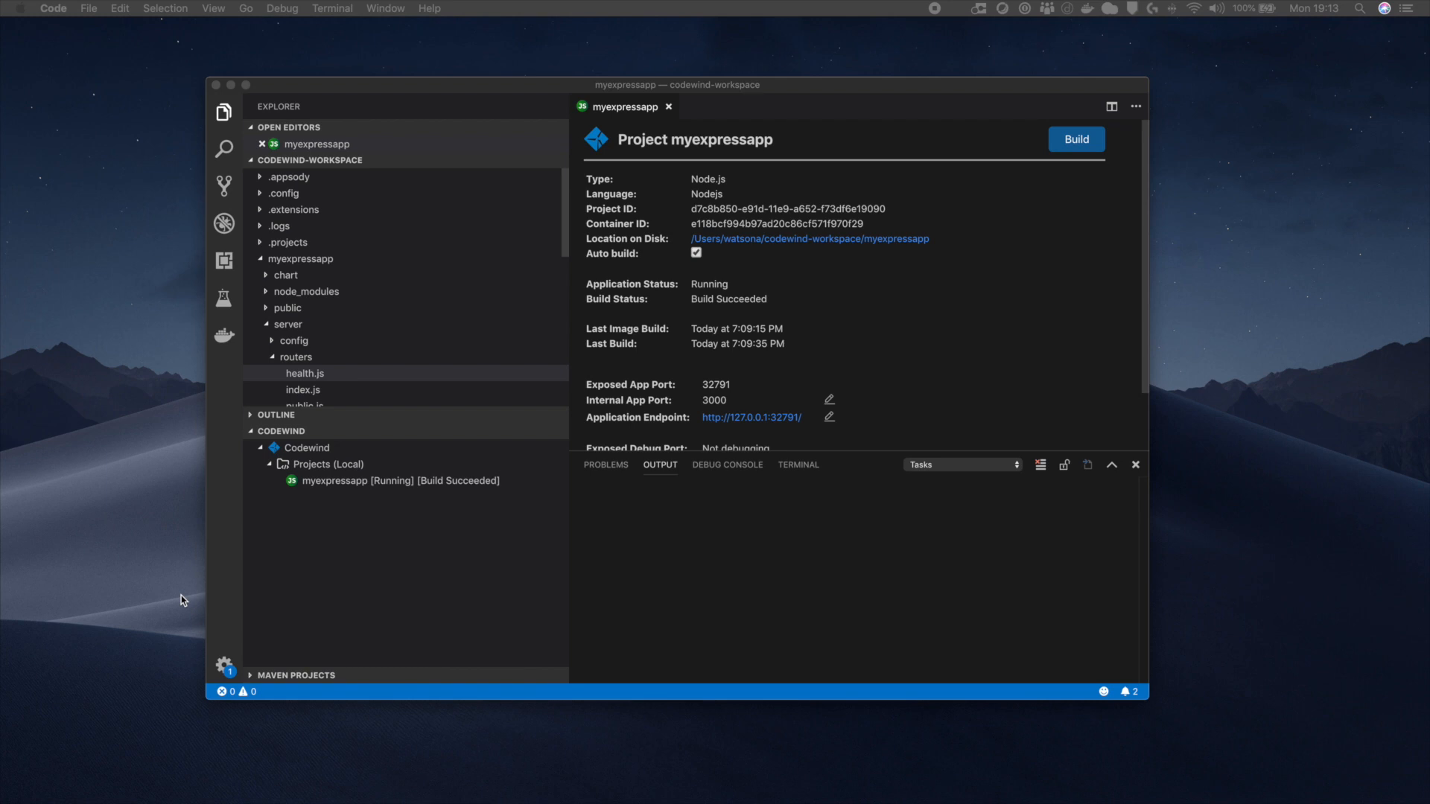
{"action": "mouse_move", "coordinate": [253, 478]}
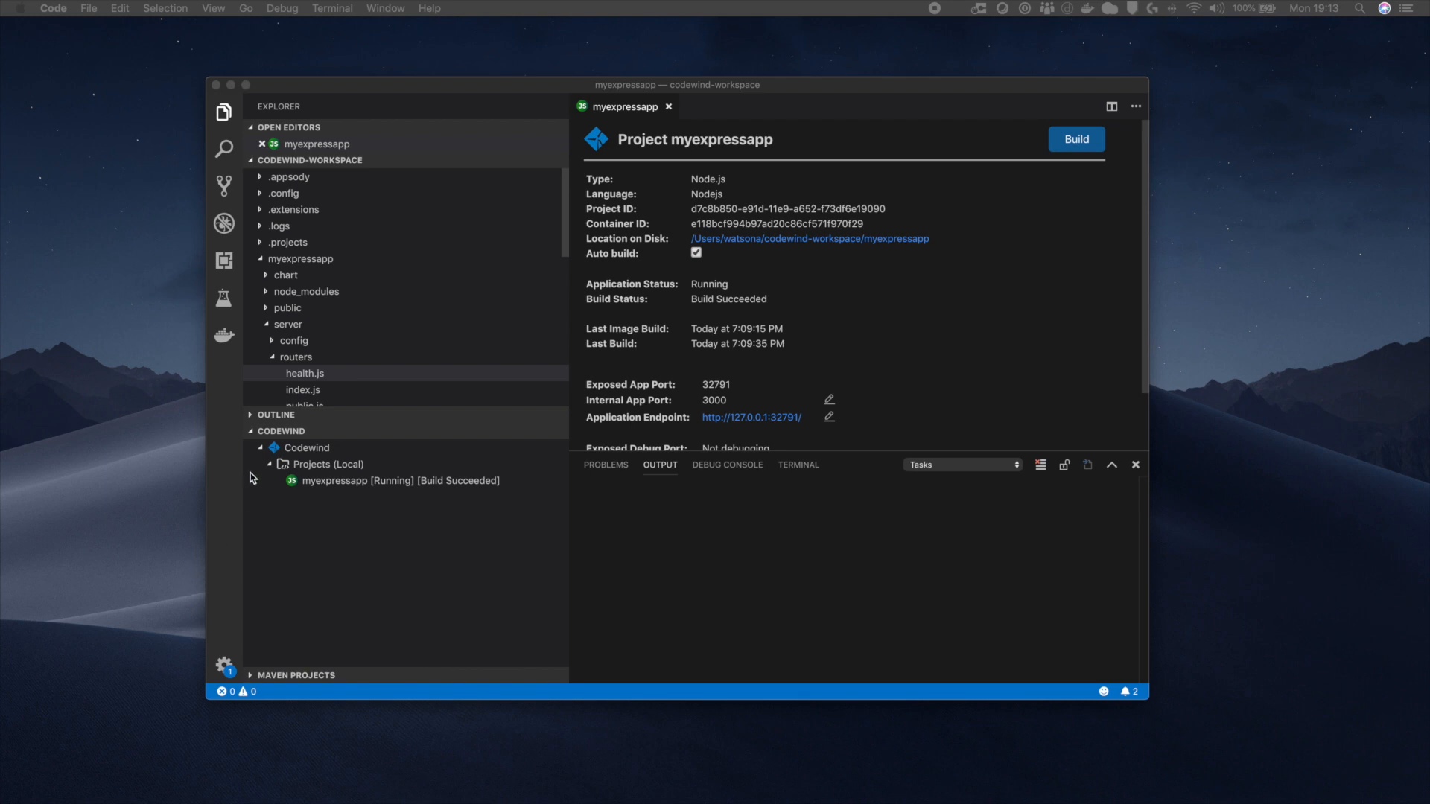
Open health.js and edit the reported status from 'UP' to 'Down'
{"action": "double_click", "coordinate": [305, 373]}
{"action": "type", "text": "status: 'Dow"}
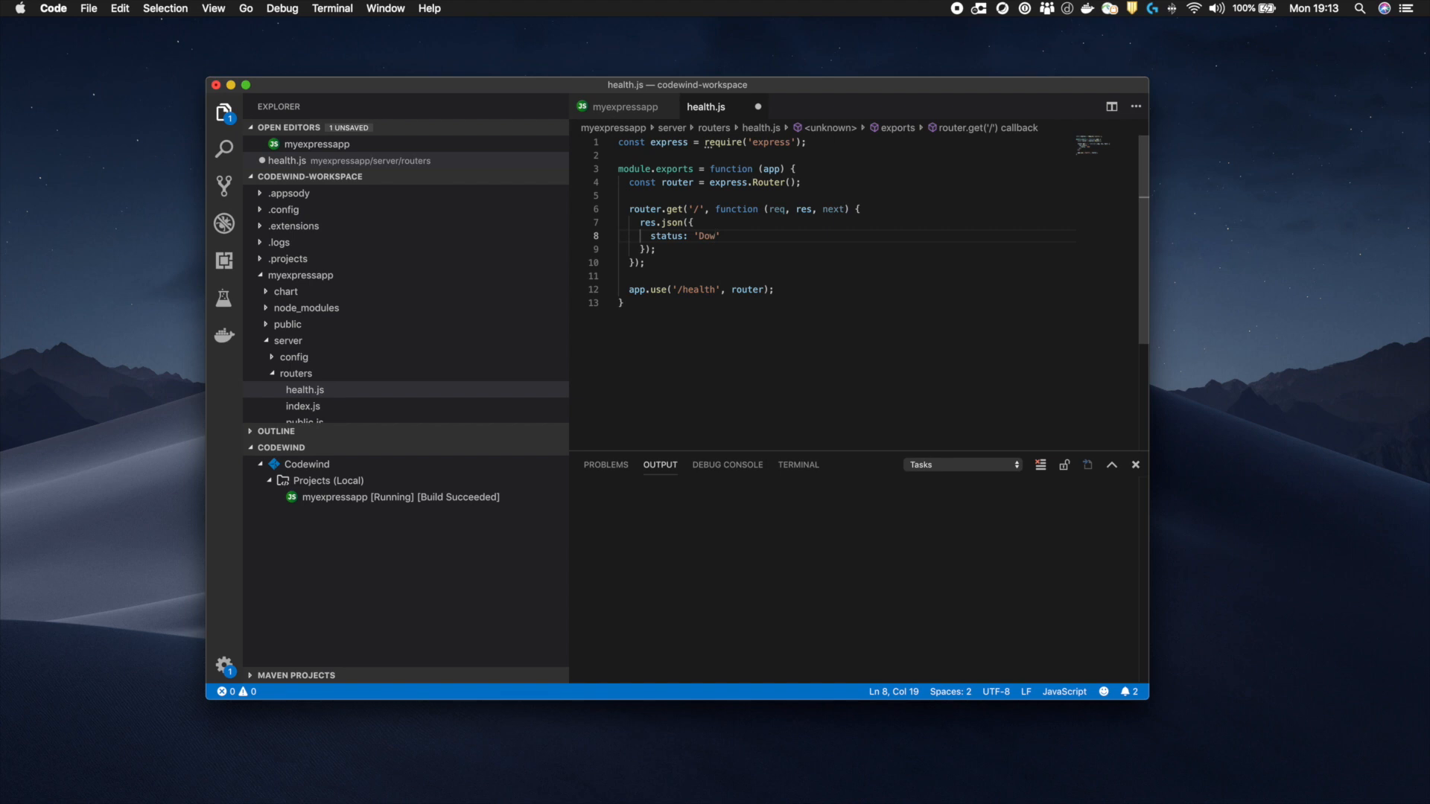
{"action": "type", "text": "n"}
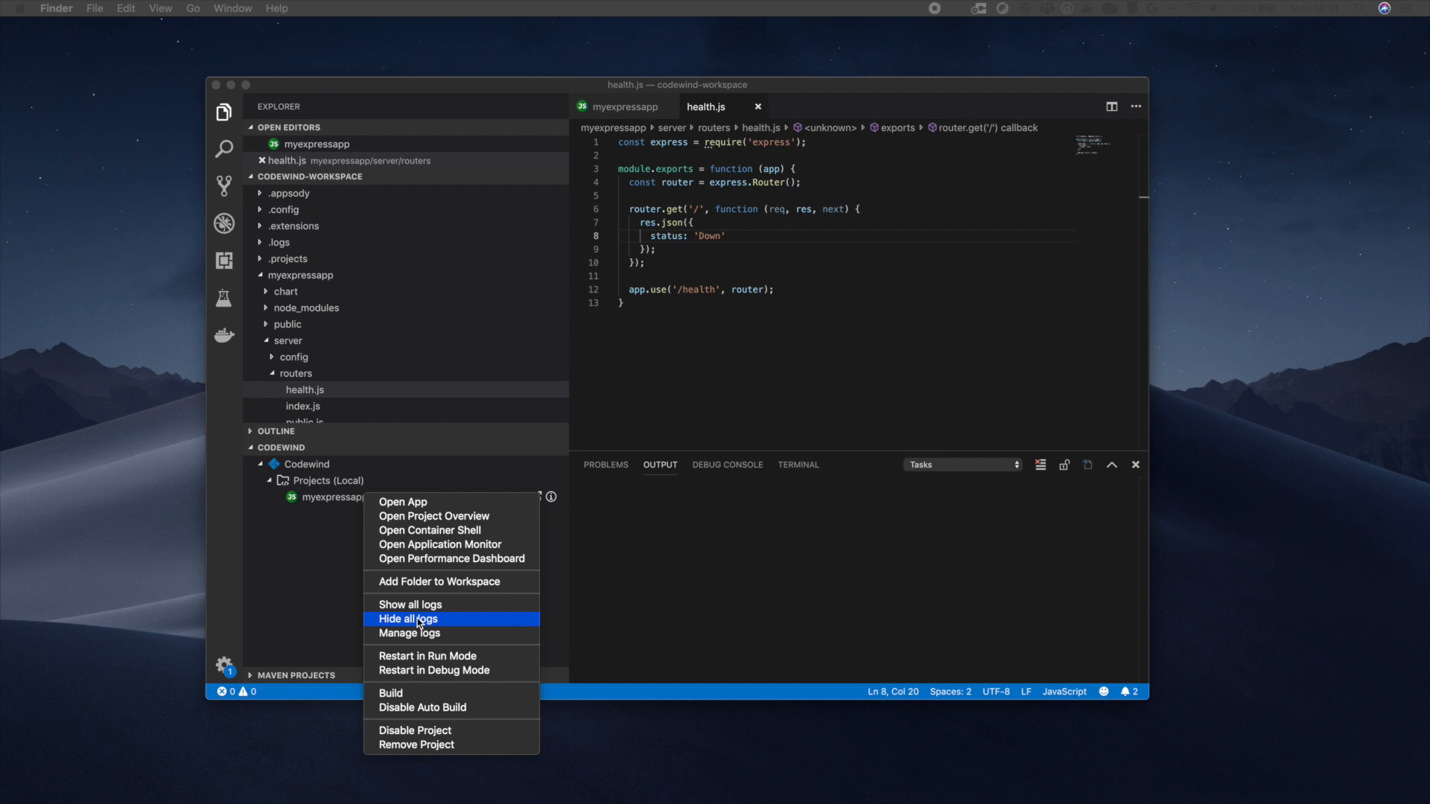
{"action": "mouse_move", "coordinate": [410, 604]}
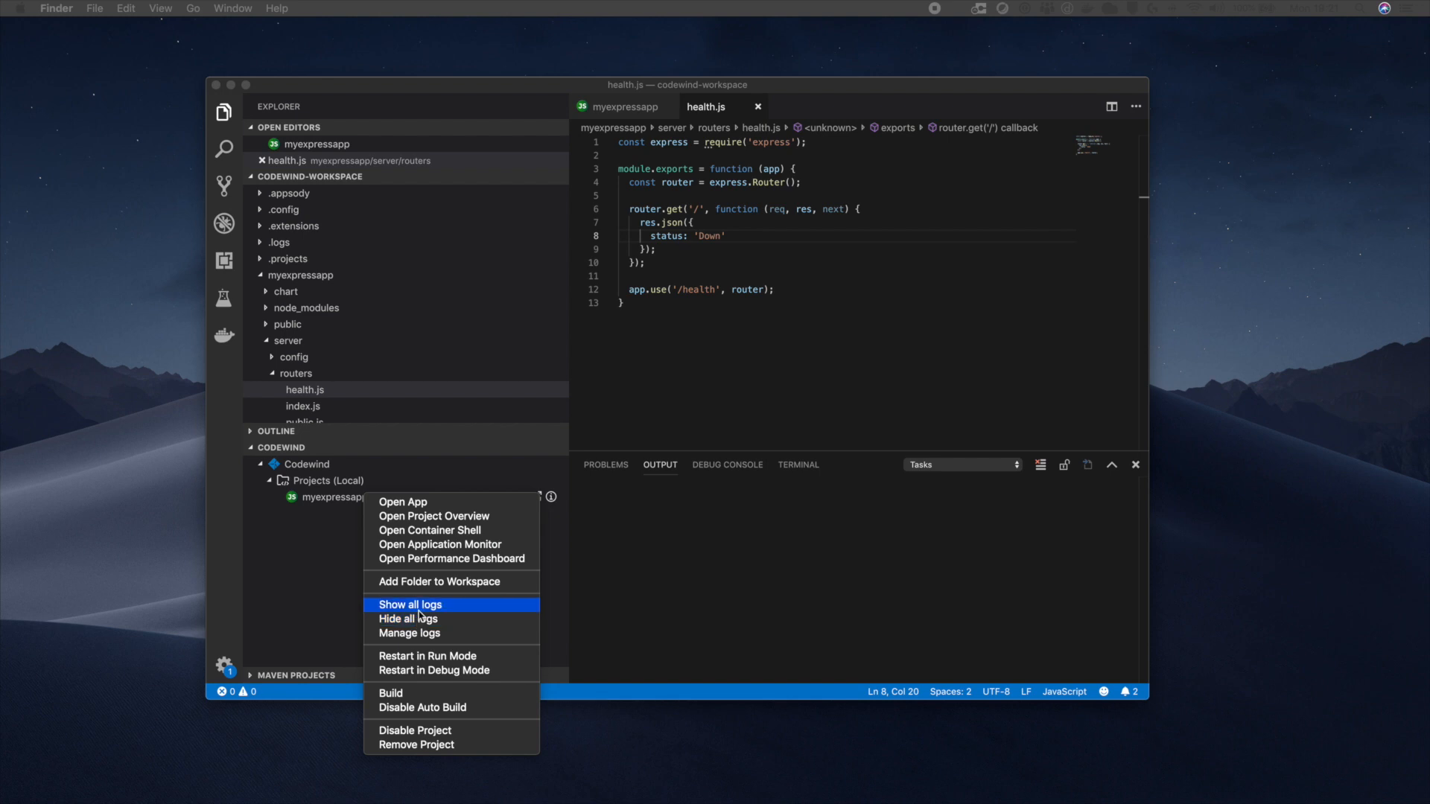
Show all project logs and select 'myexpressapp - app.log' in Output
{"action": "left_click", "coordinate": [410, 604]}
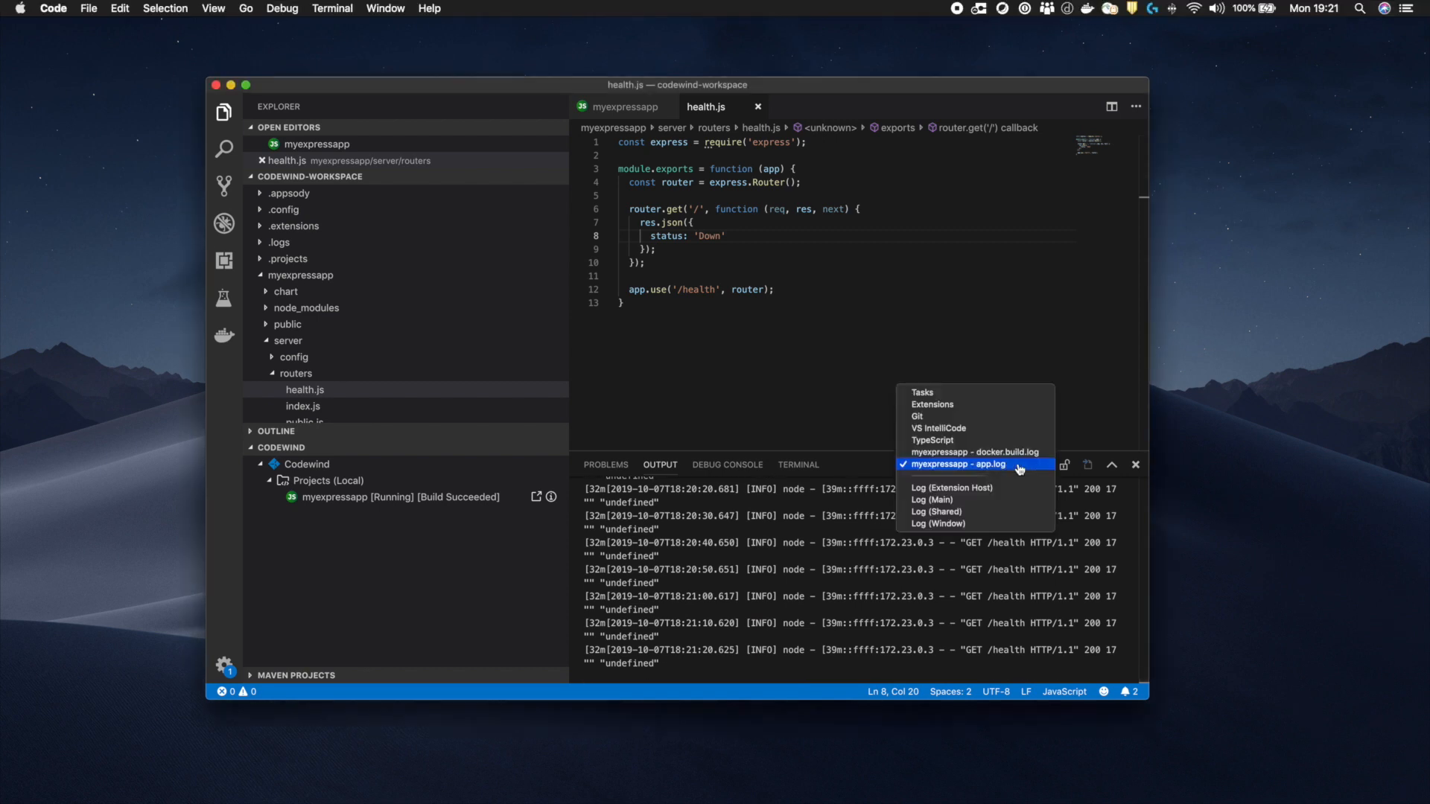
{"action": "left_click", "coordinate": [957, 464]}
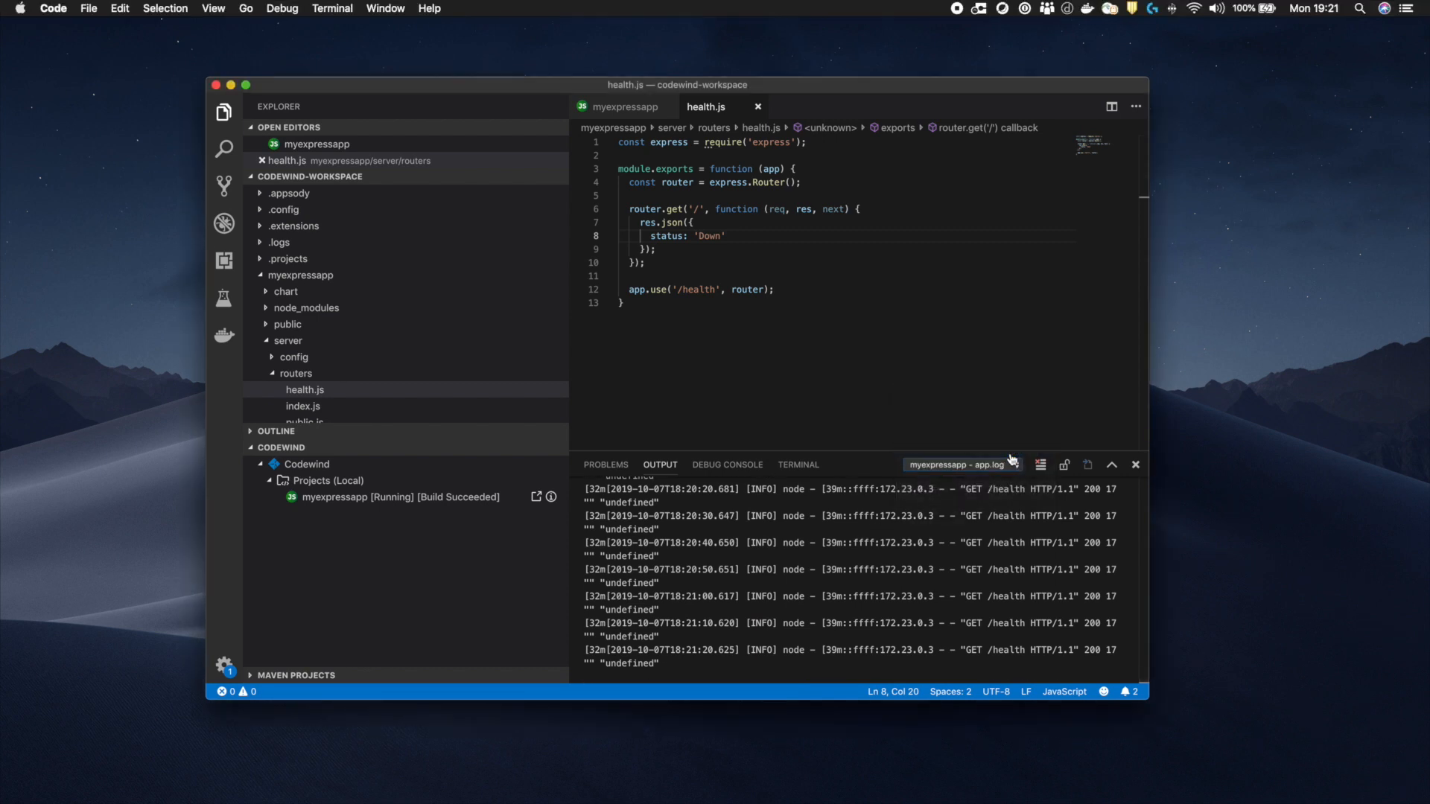